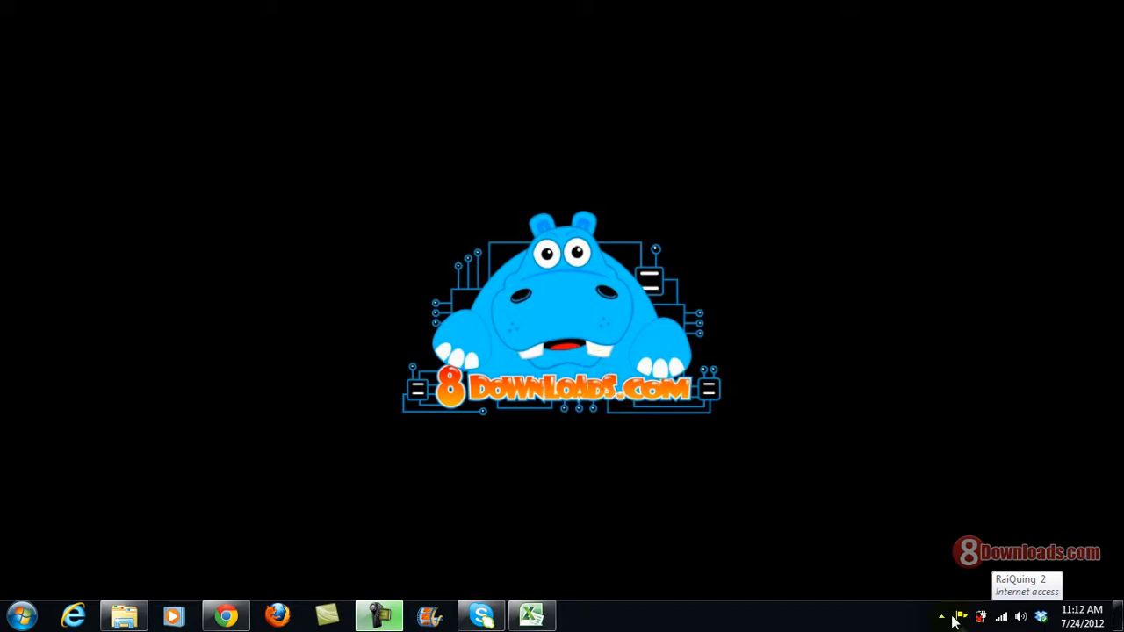
- Capture the full desktop screen via the Greenshot tray icon into the image editor
click(941, 616)
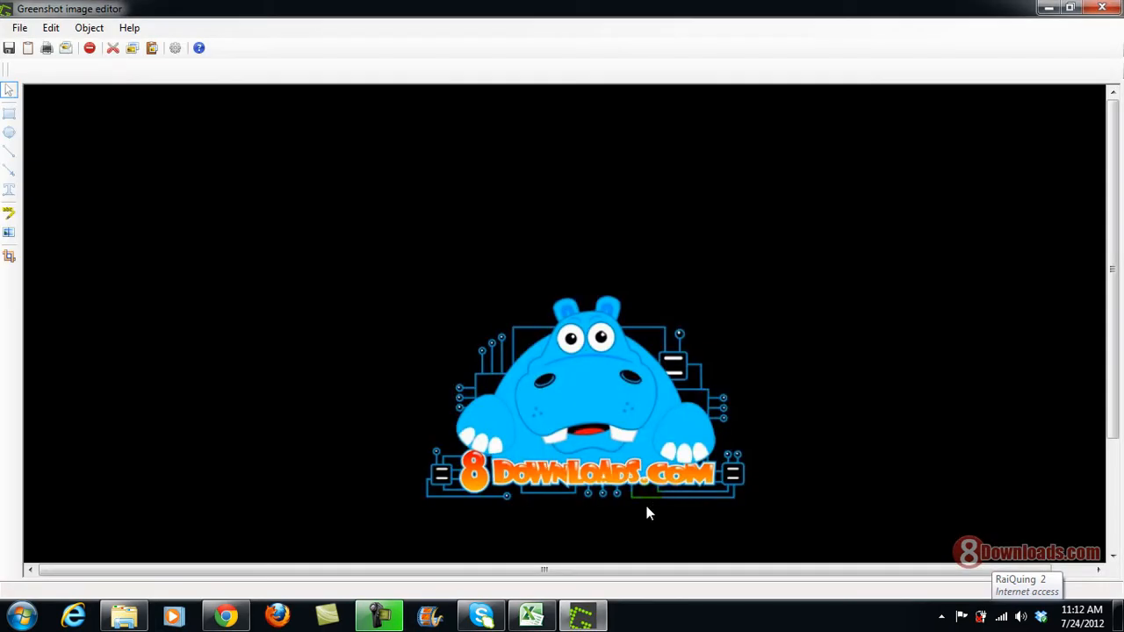
mouse_move(59, 232)
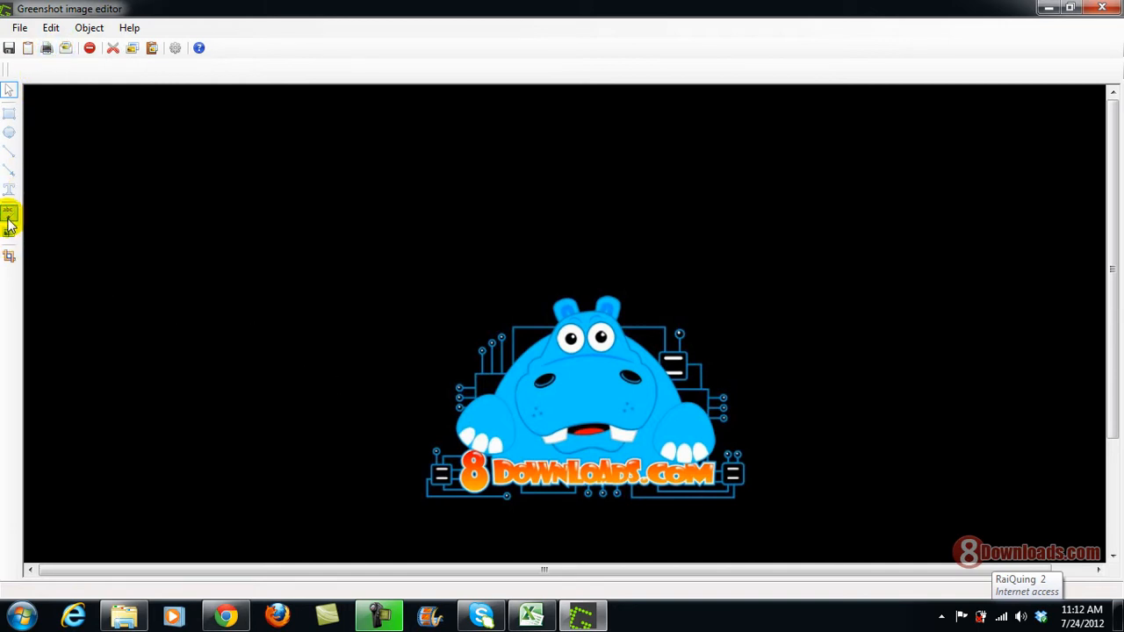
mouse_move(10, 218)
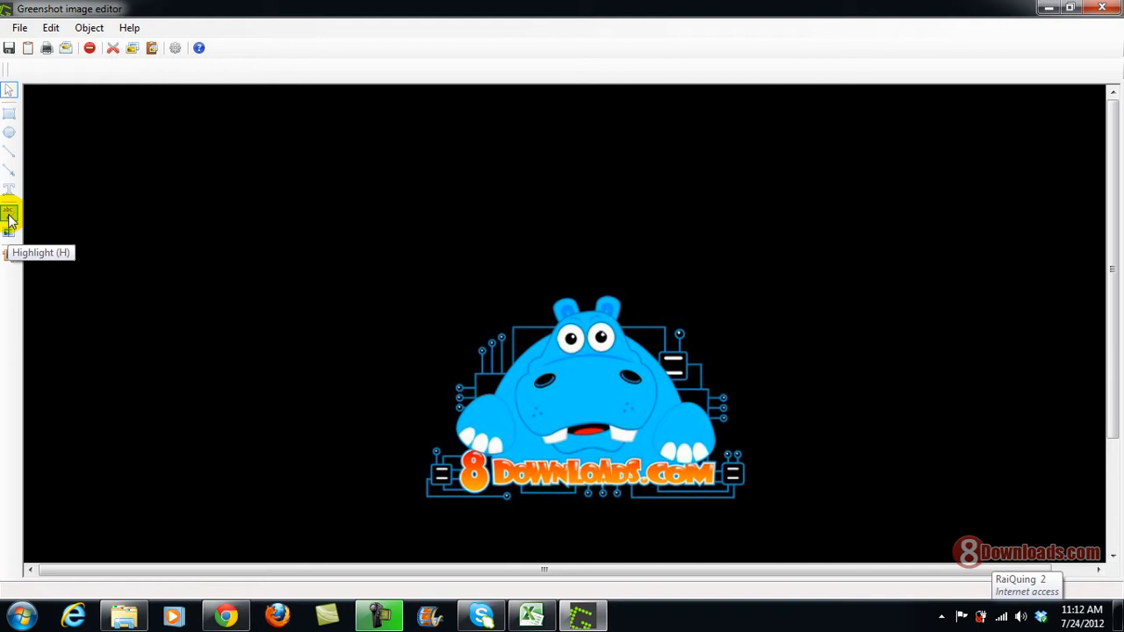
- Highlight an upper-left area and add a yellow #CCCC00 filled ellipse inside it
click(10, 214)
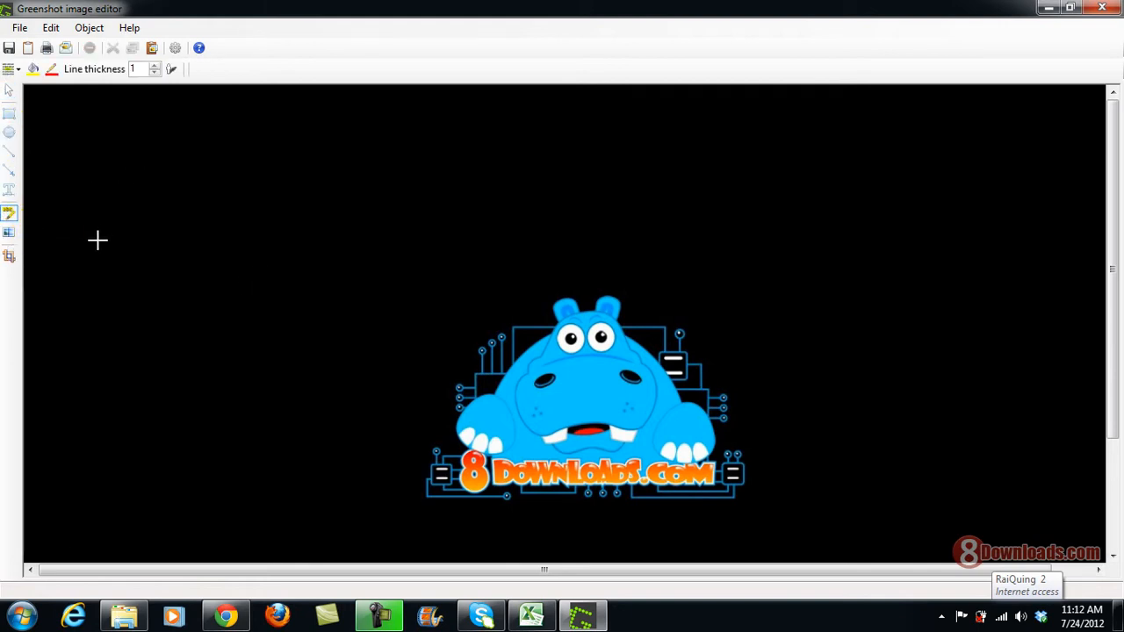
mouse_move(157, 158)
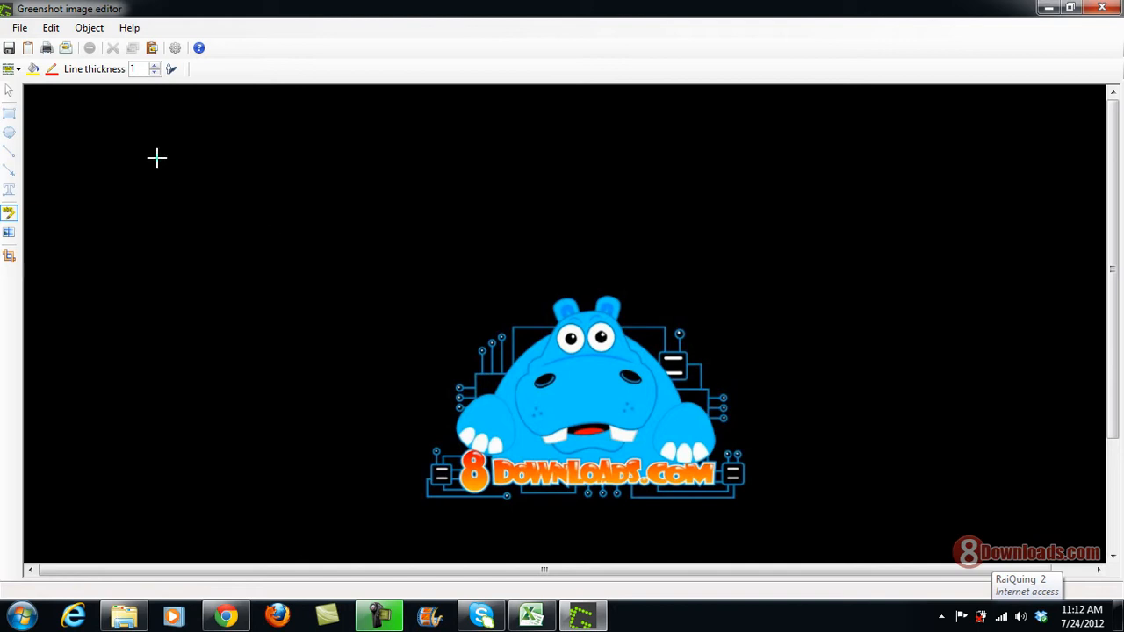
drag(156, 158, 265, 212)
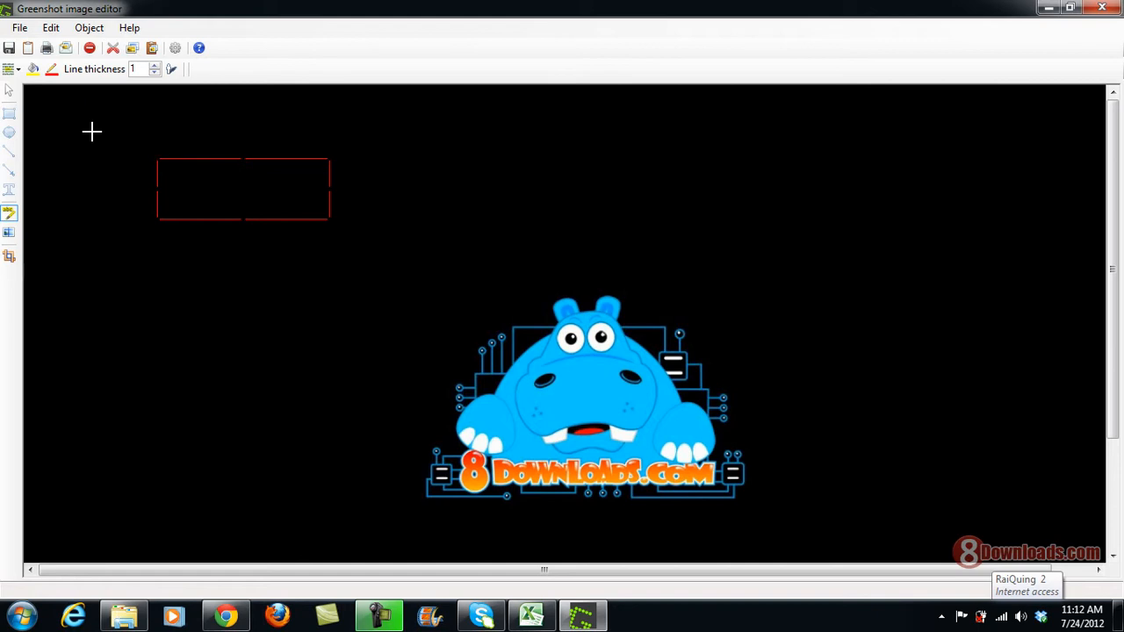
mouse_move(237, 185)
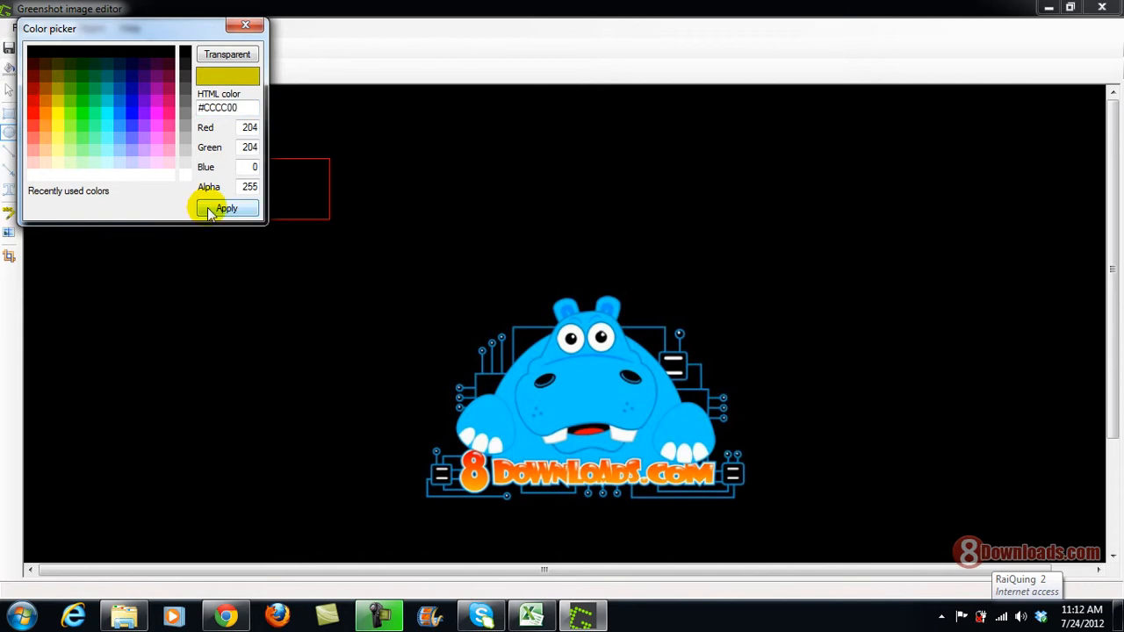
click(226, 209)
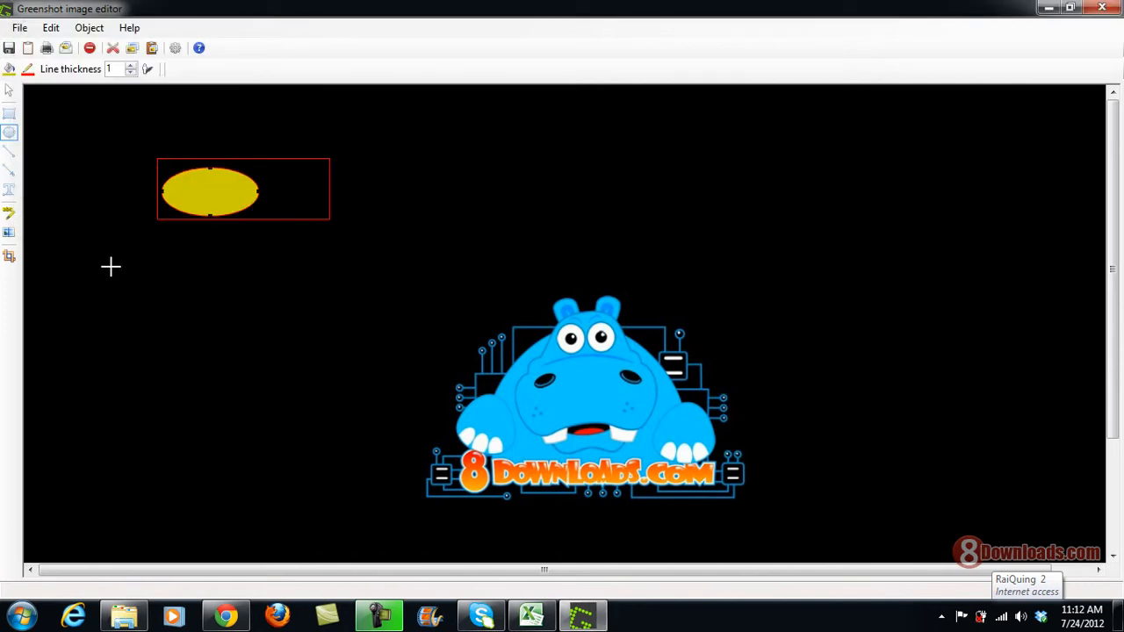
- Add an empty text box near the top centre via Edit > Object > Add textbox
click(51, 27)
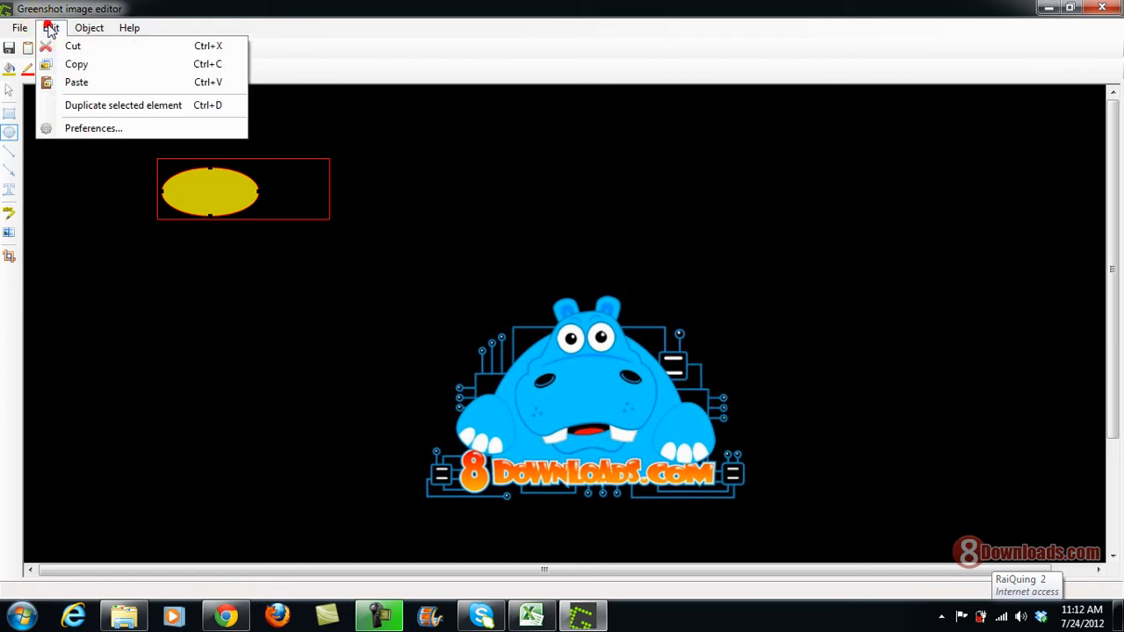
click(89, 27)
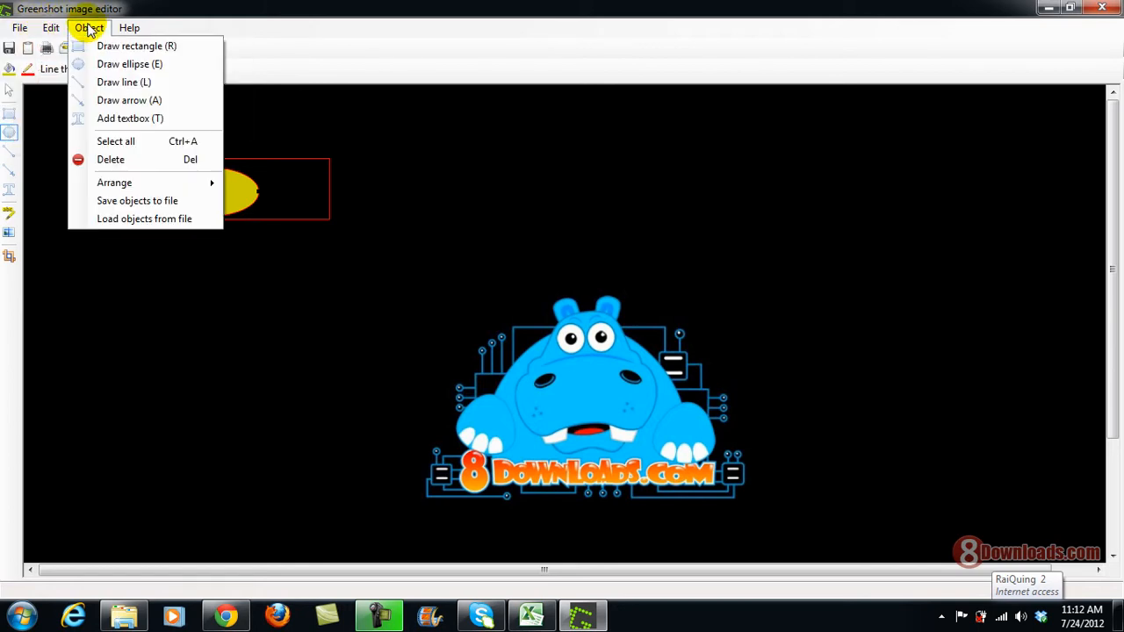
mouse_move(130, 118)
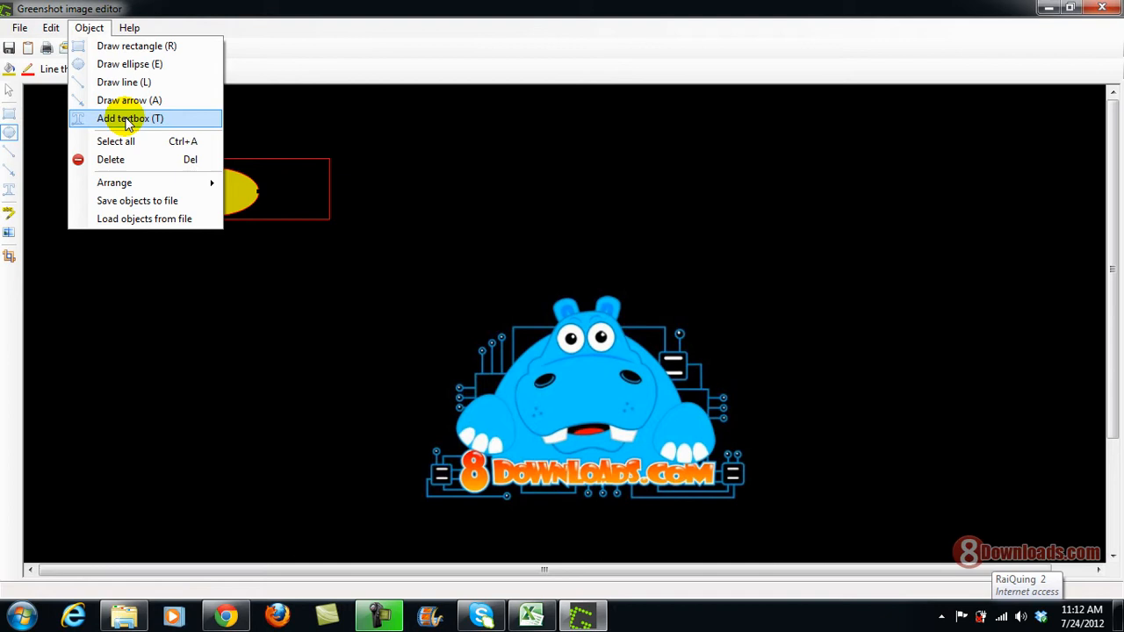
click(129, 118)
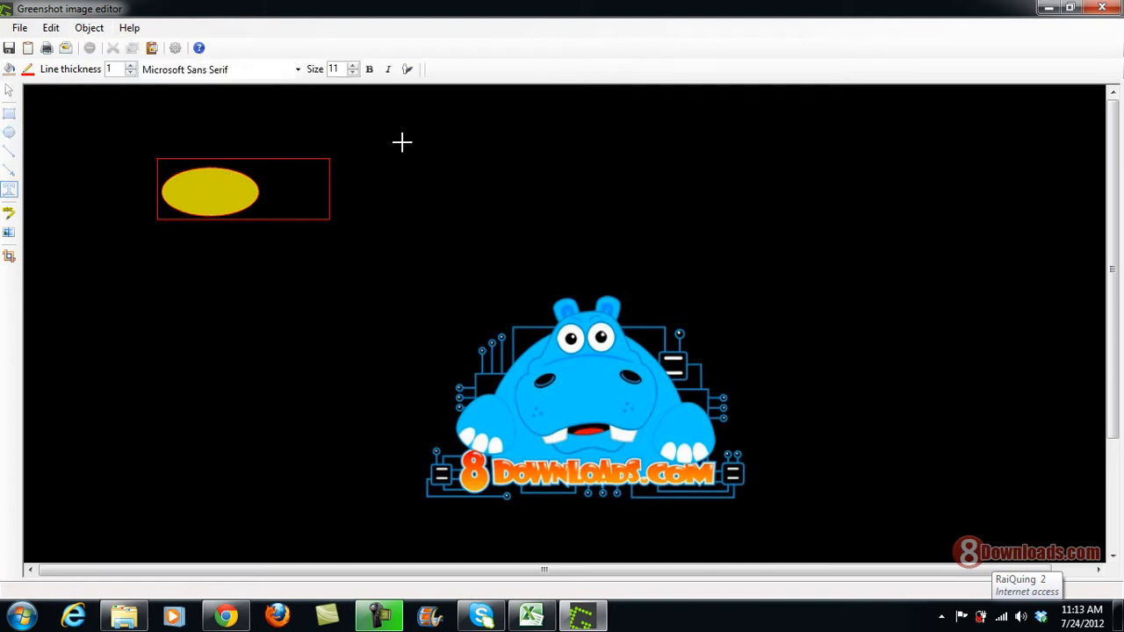
click(89, 27)
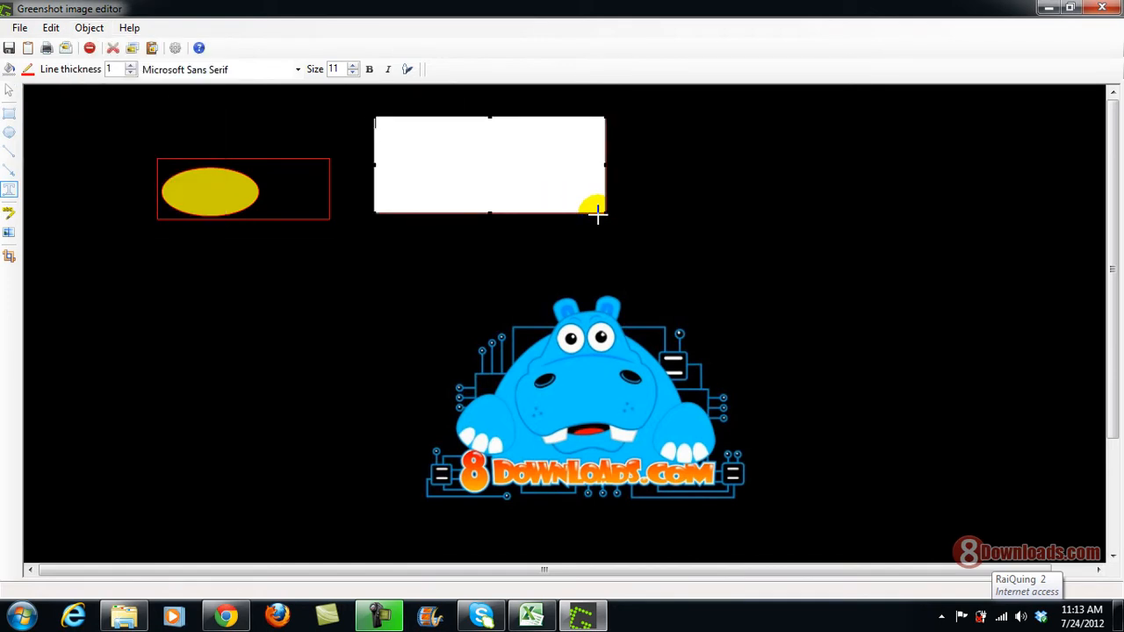
- Enter 'this is my first screenshot' as the red caption in the text box
text(this is)
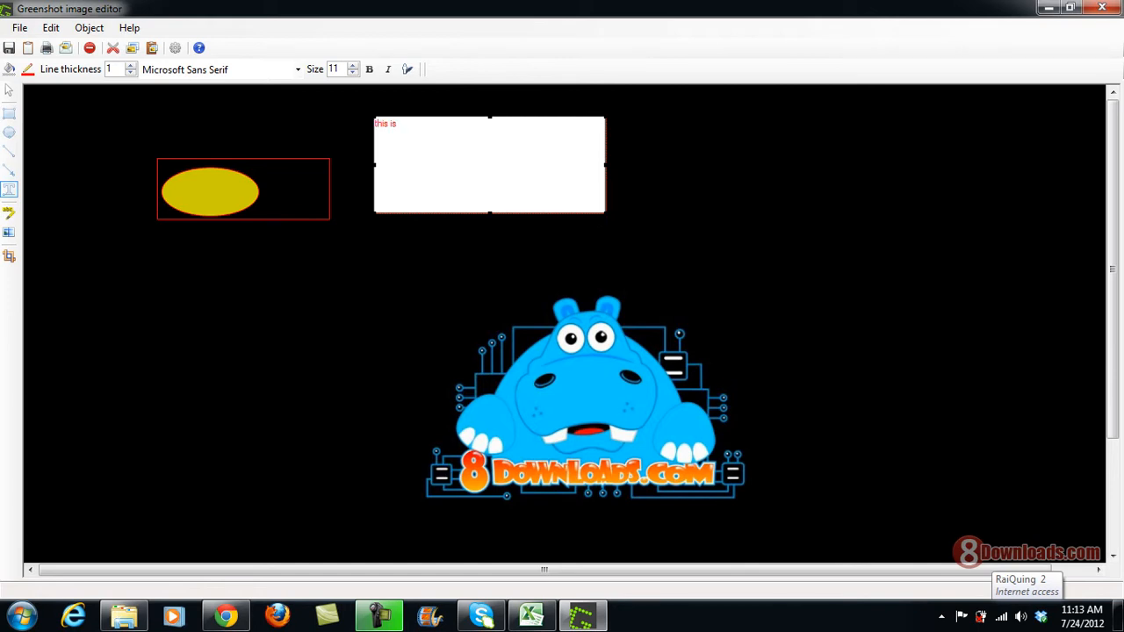
text(my first)
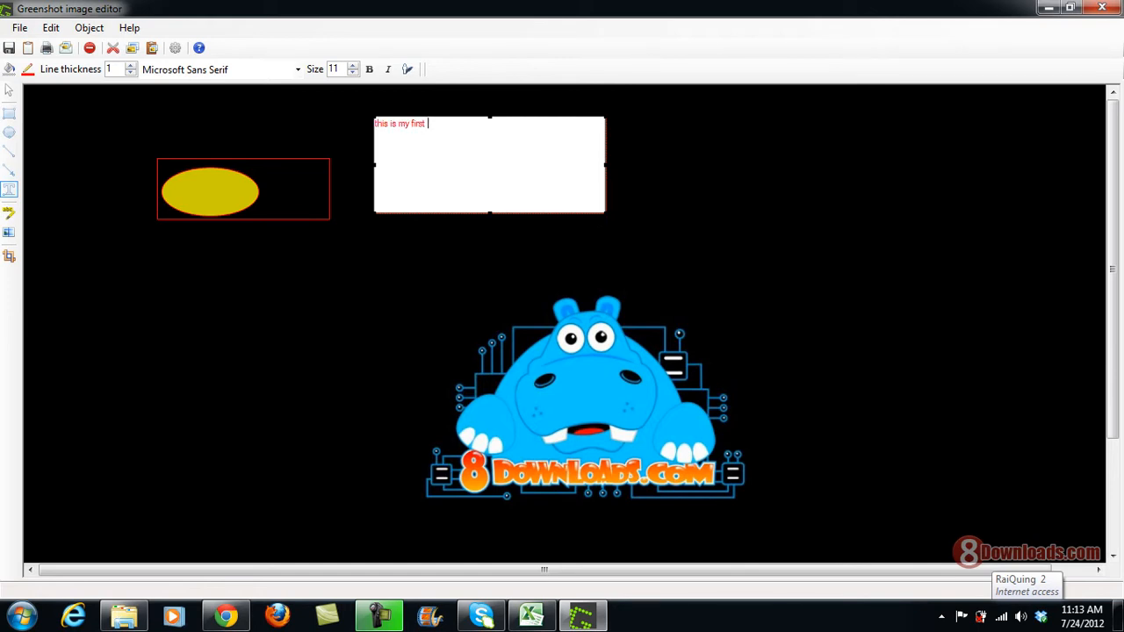
text(scree)
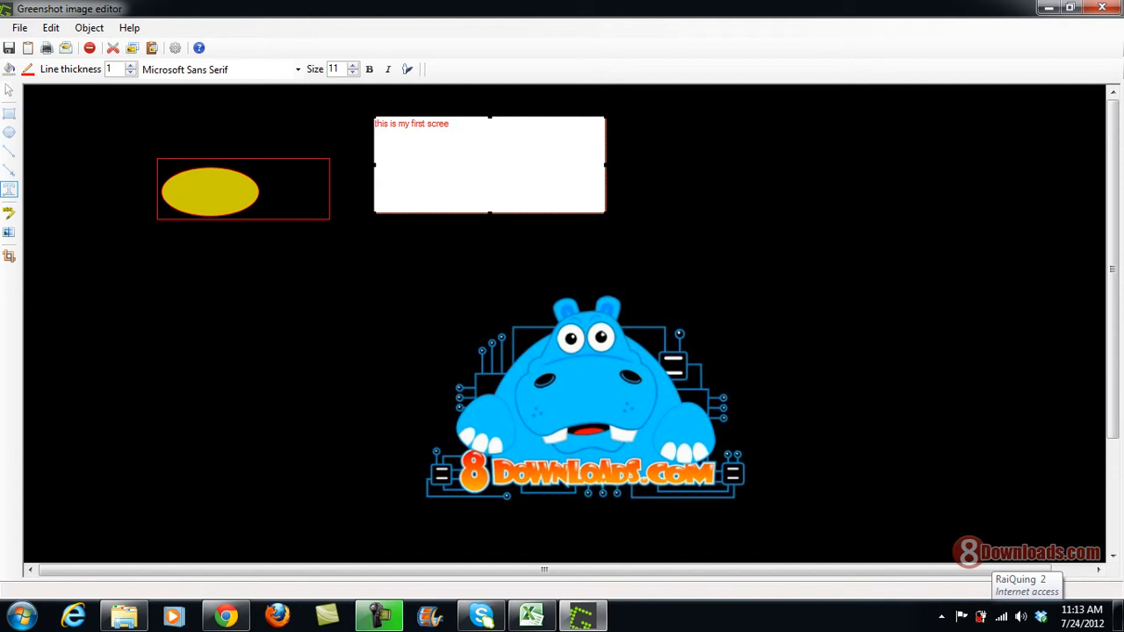
text(nshot)
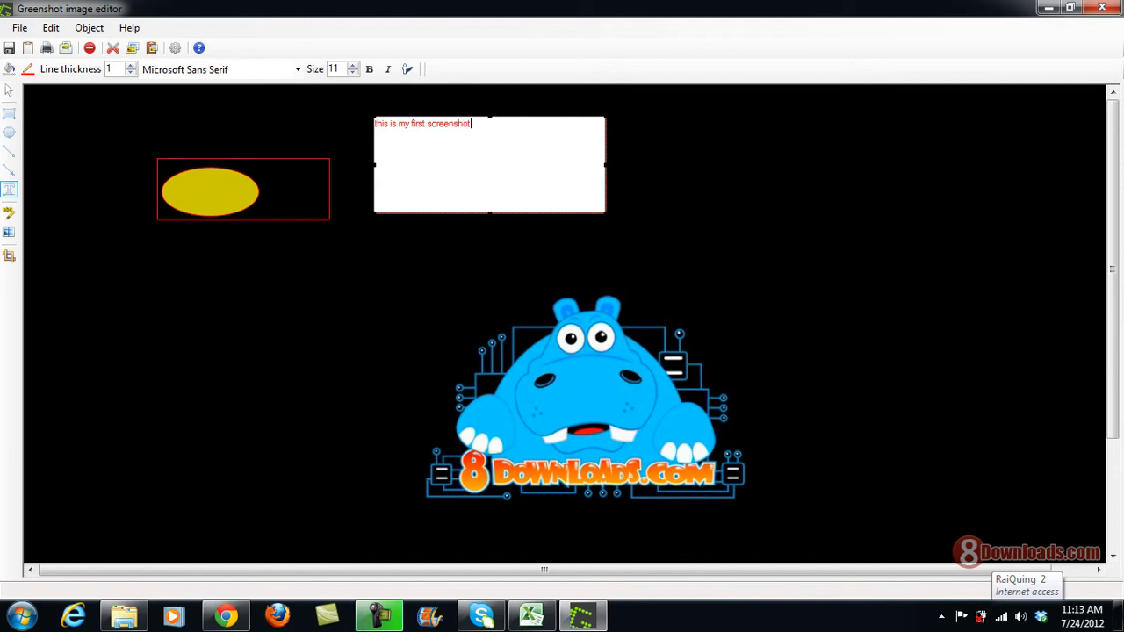
mouse_move(85, 229)
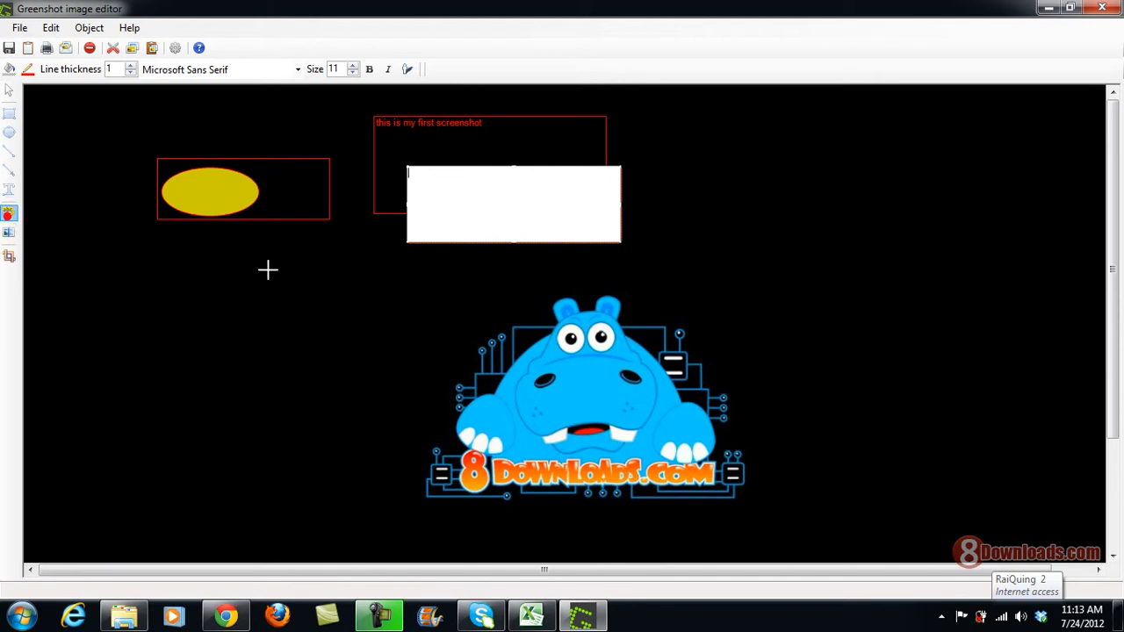
- Add a tall narrow highlight rectangle left of the hippo logo
drag(268, 269, 301, 327)
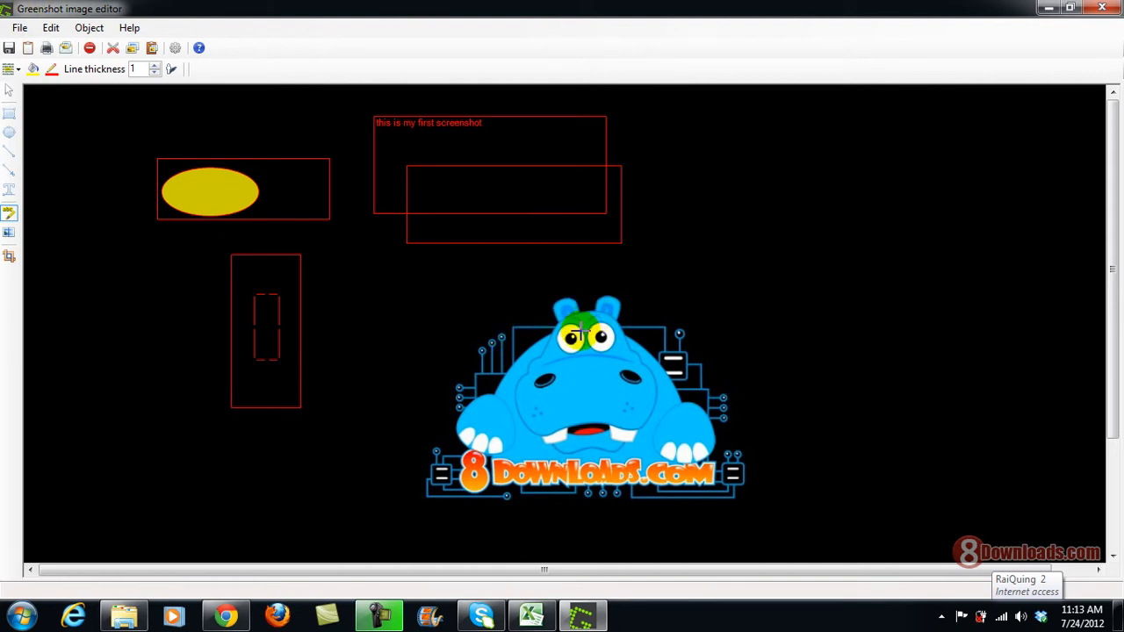
mouse_move(187, 141)
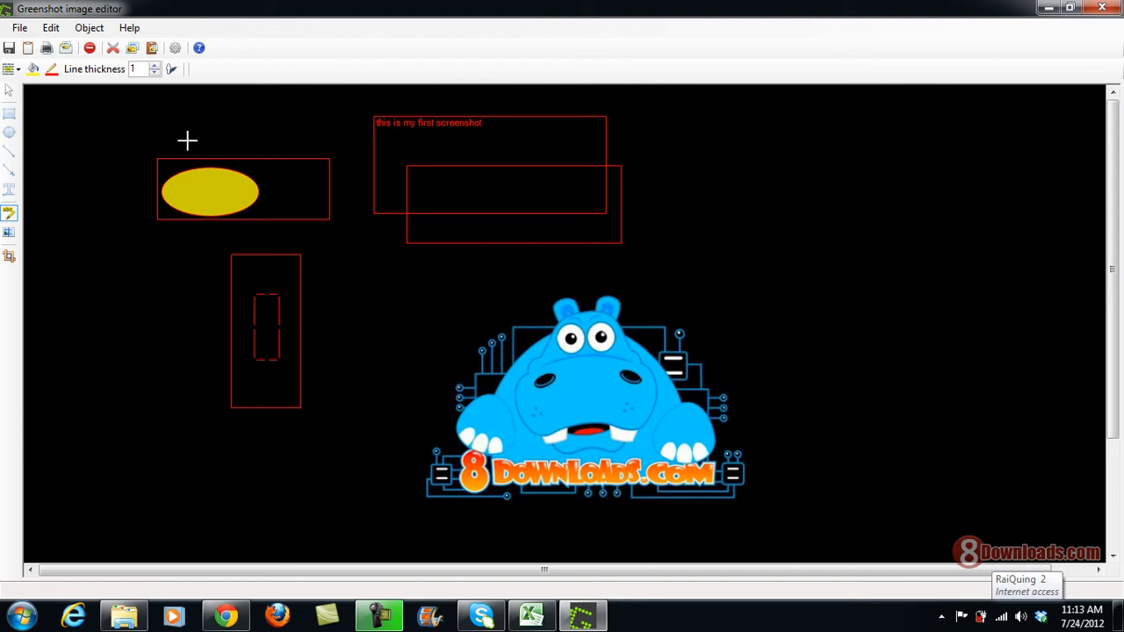
mouse_move(214, 389)
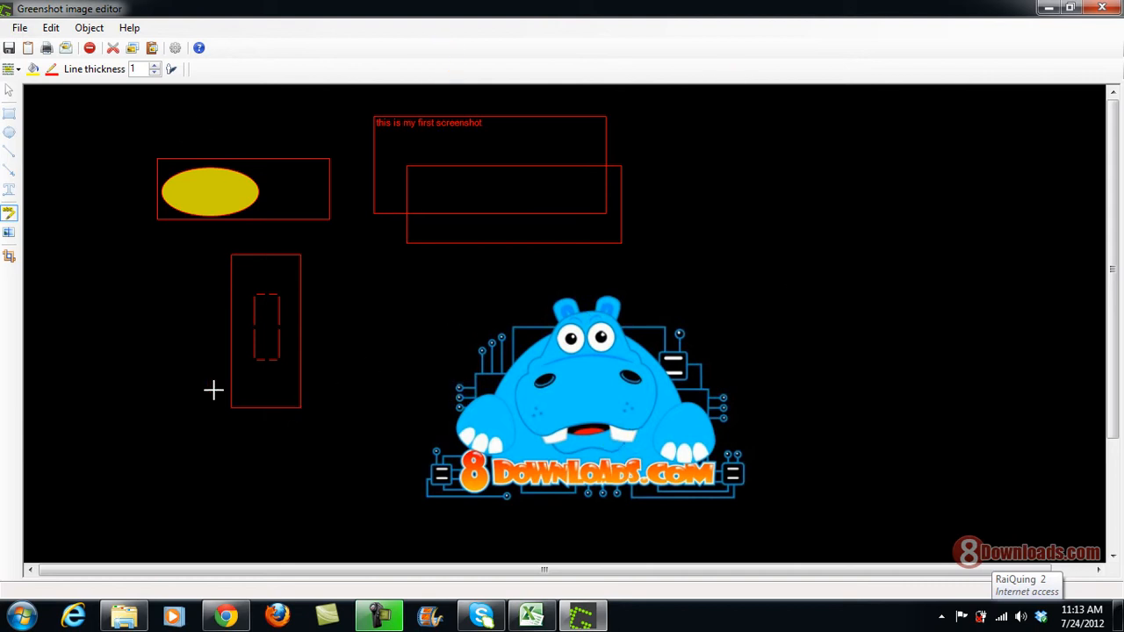